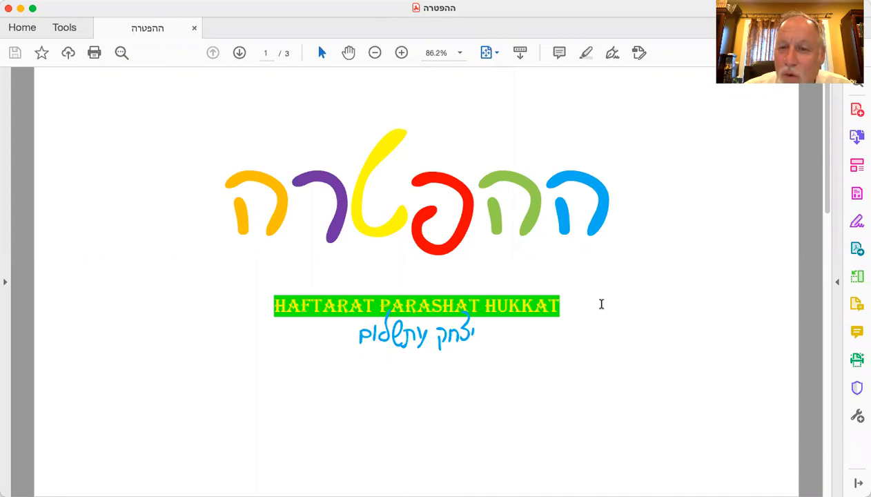
Advance to page 2 showing the Shoftim essay beside the Hebrew verses
left_click(240, 53)
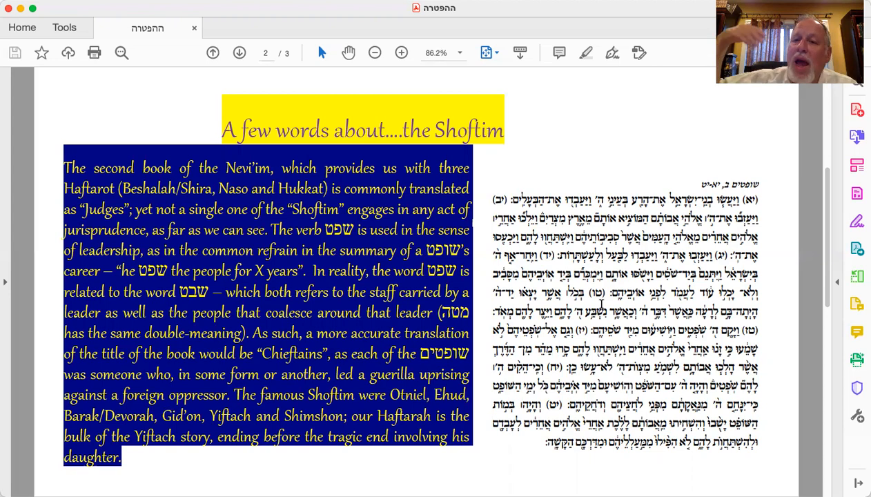
mouse_move(527, 362)
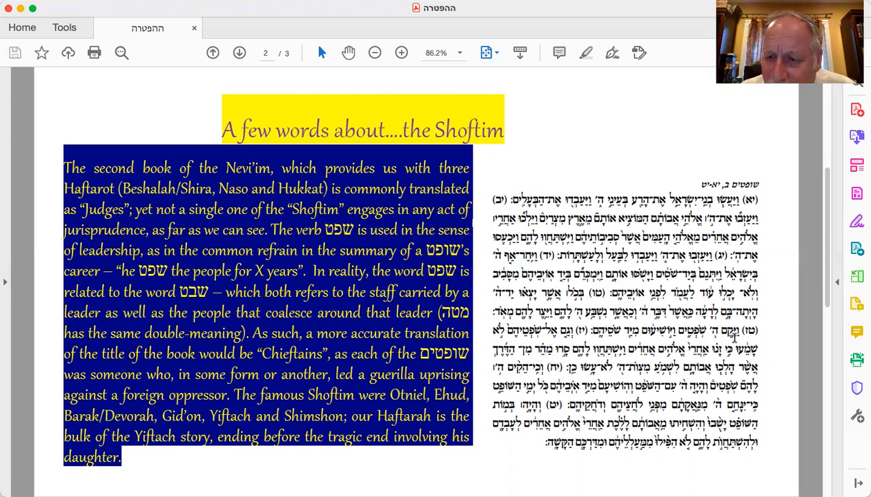
Select the Hebrew verse 16 about raising up judges, then advance to page 3
double_click(704, 329)
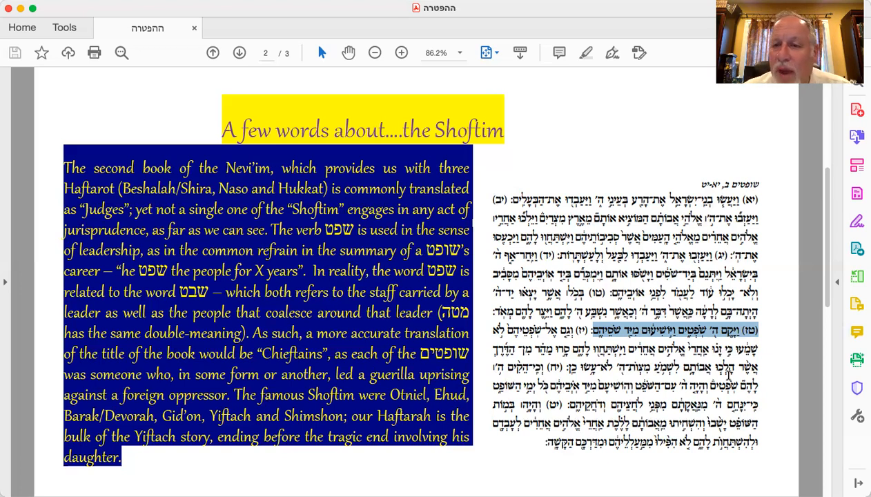
left_click(238, 52)
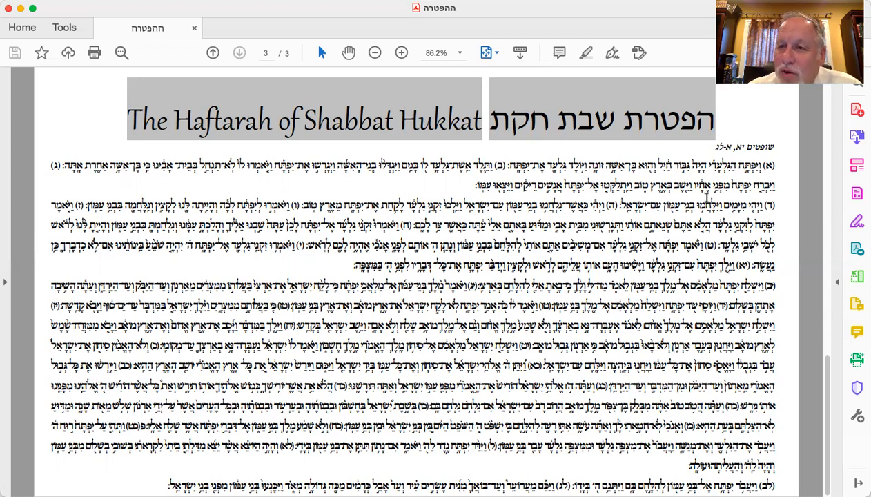
mouse_move(560, 83)
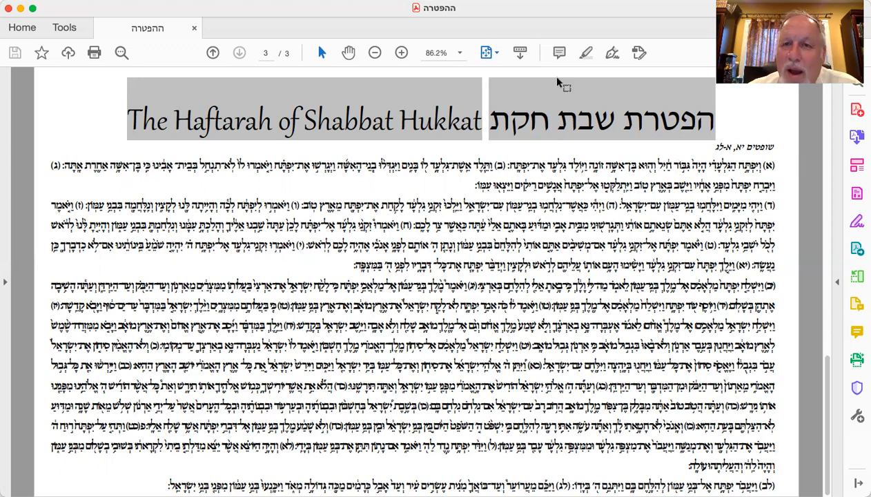
mouse_move(369, 8)
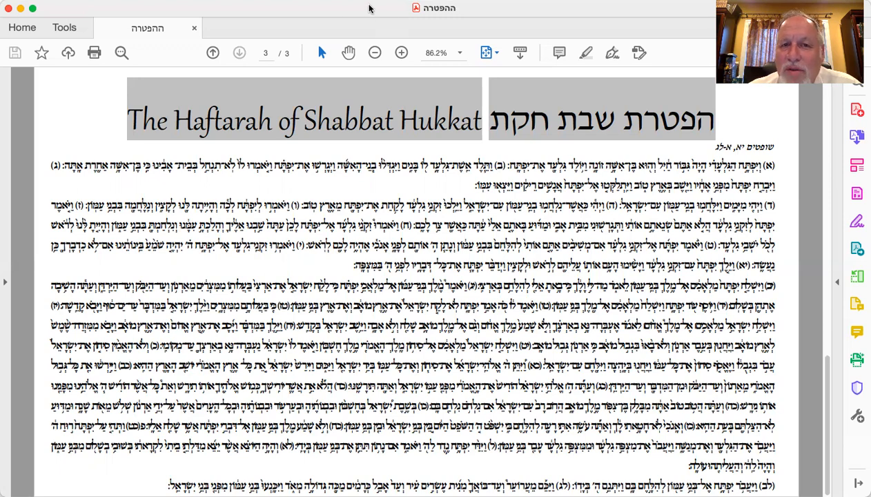
mouse_move(320, 15)
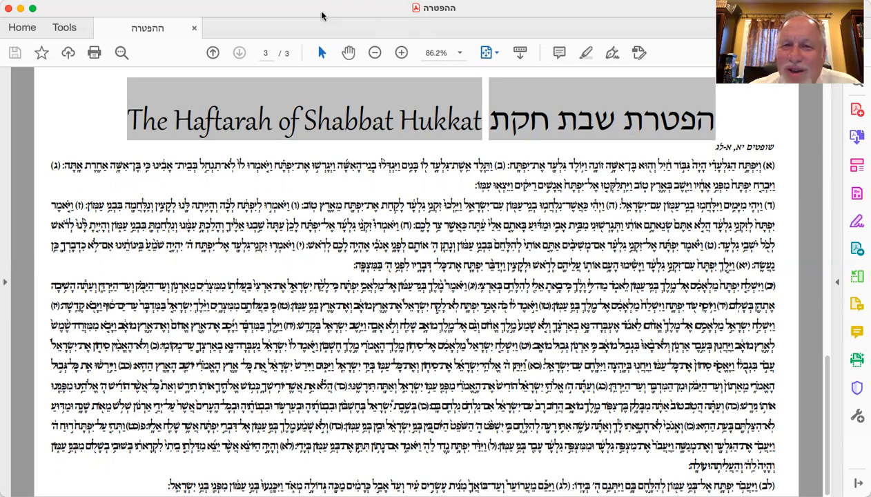